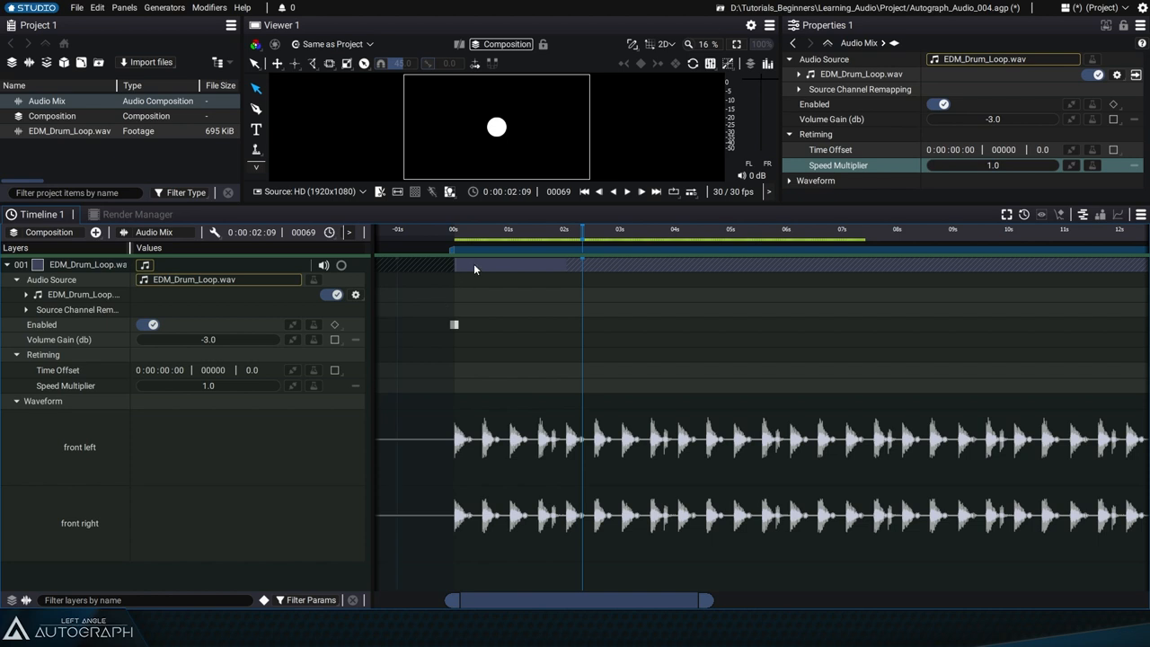
Step: Offset the EDM_Drum_Loop.wav layer by -8 frames (-0.27 s) on the timeline
left_click_drag(453, 324, 483, 325)
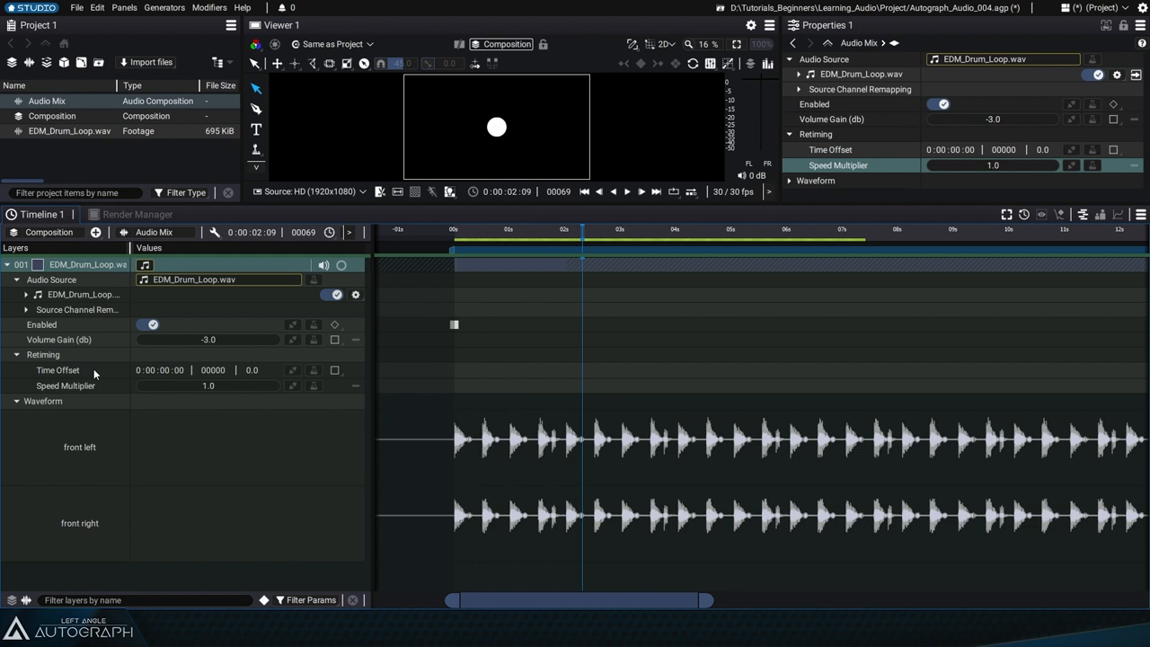
mouse_move(835, 150)
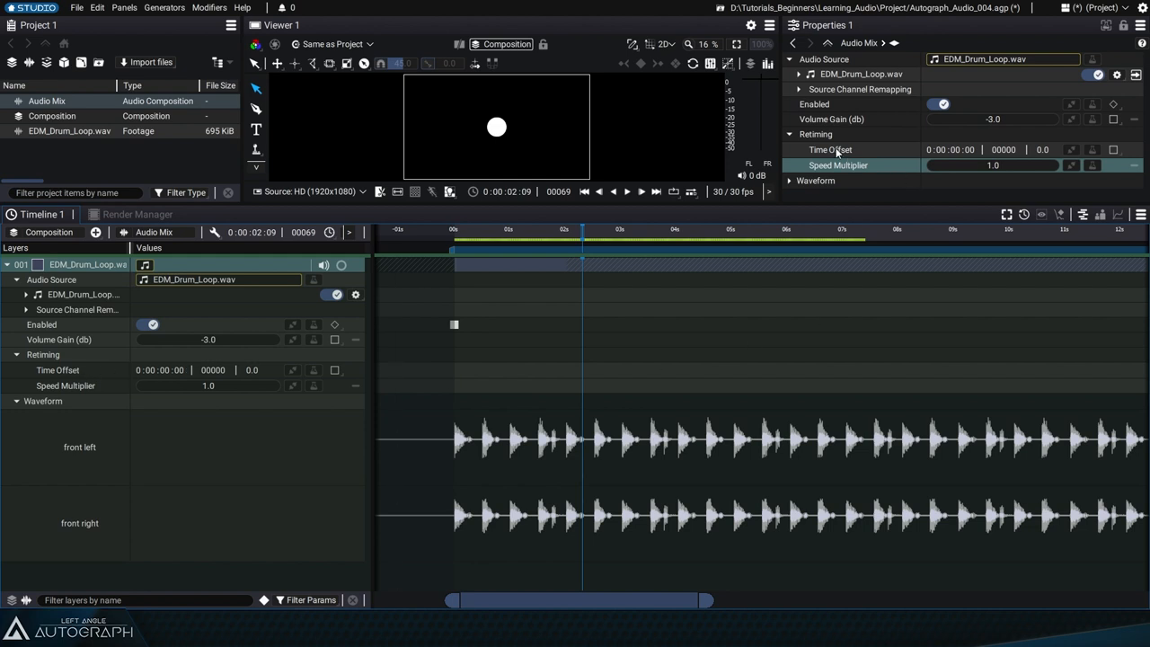
mouse_move(467, 240)
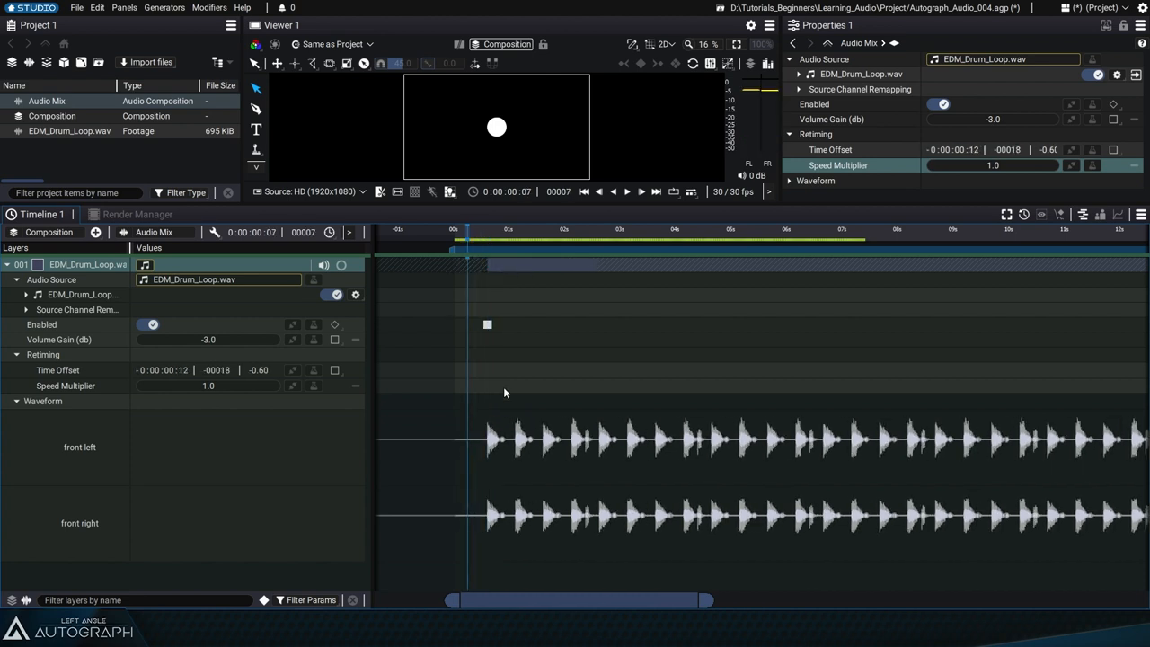
left_click(627, 191)
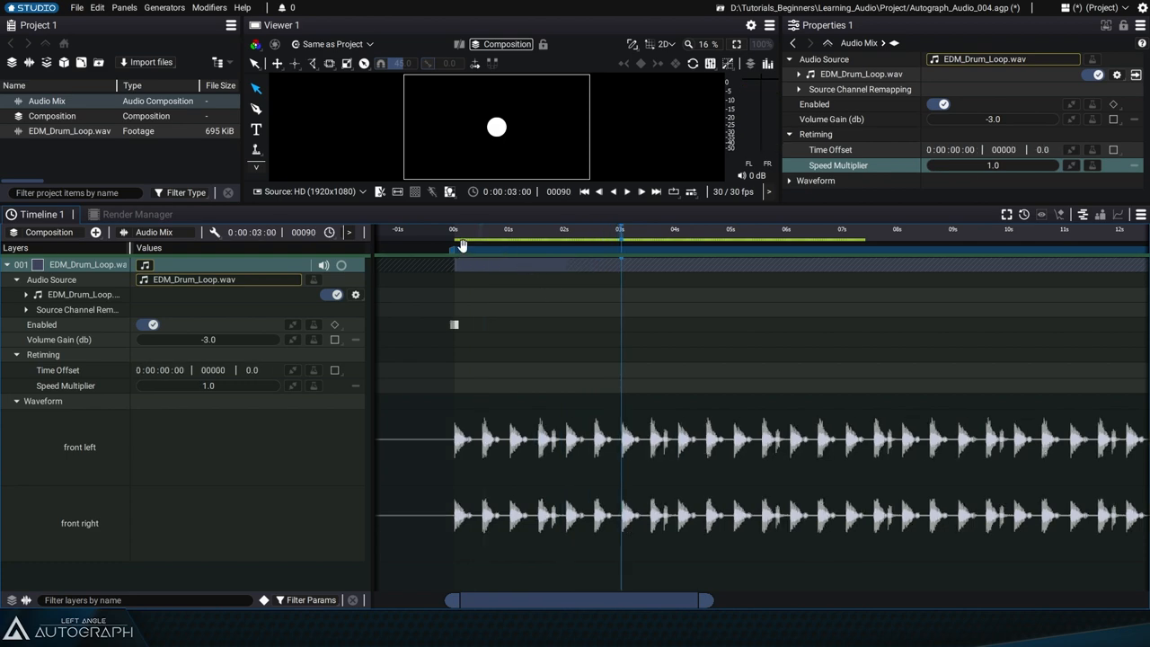
mouse_move(485, 276)
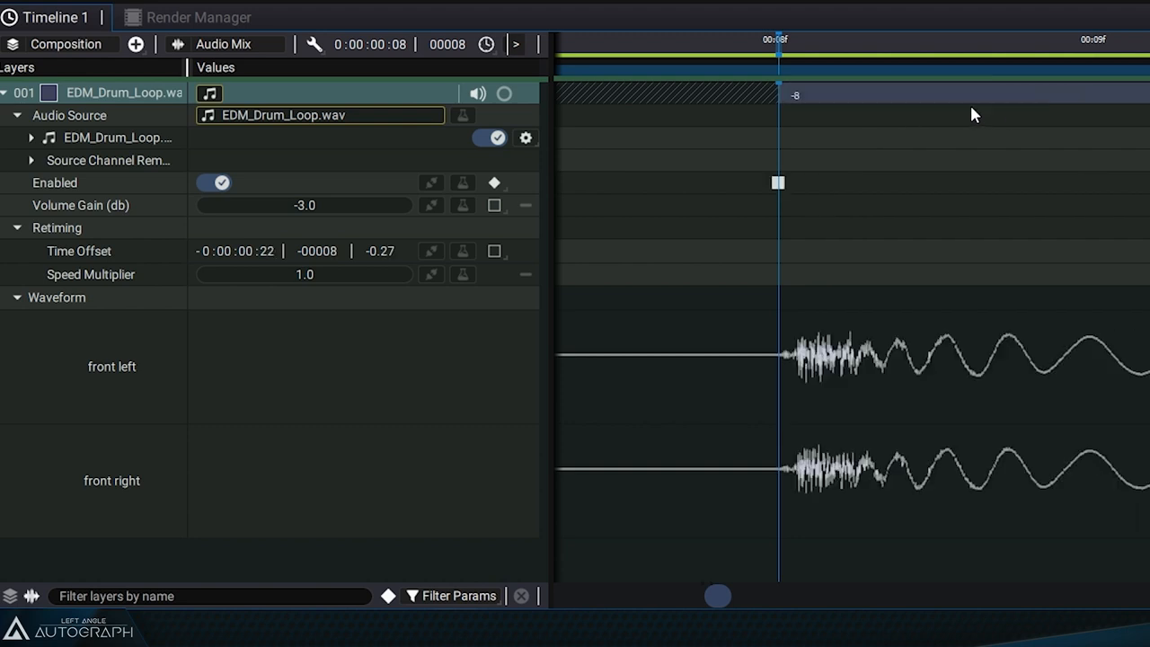
mouse_move(876, 115)
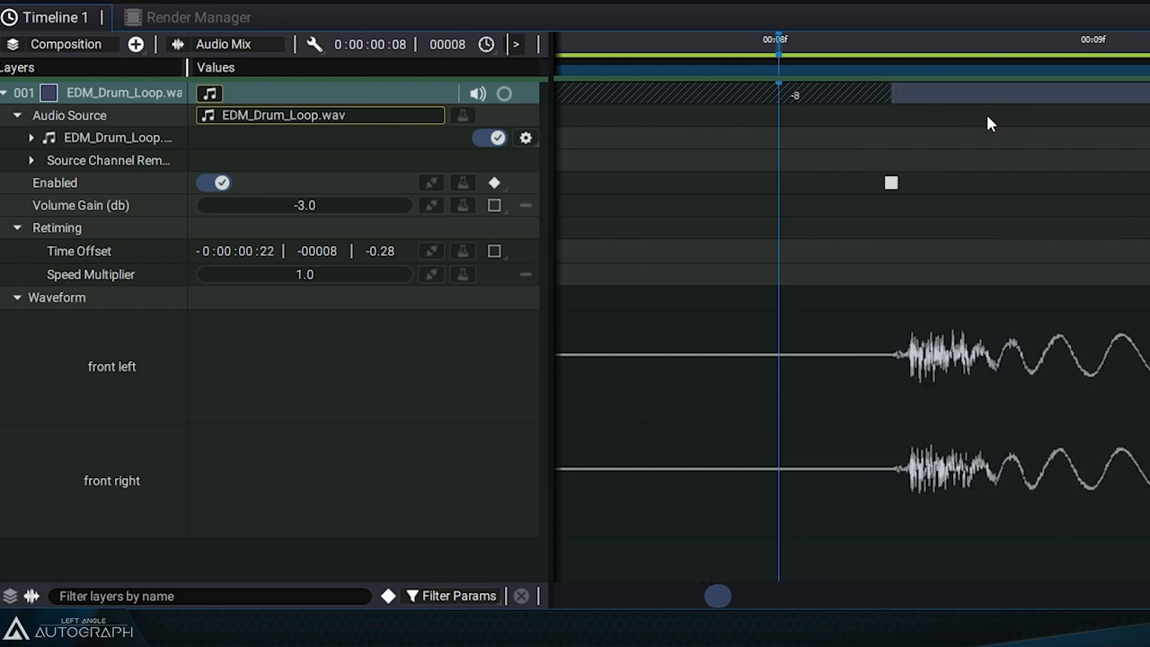
mouse_move(920, 216)
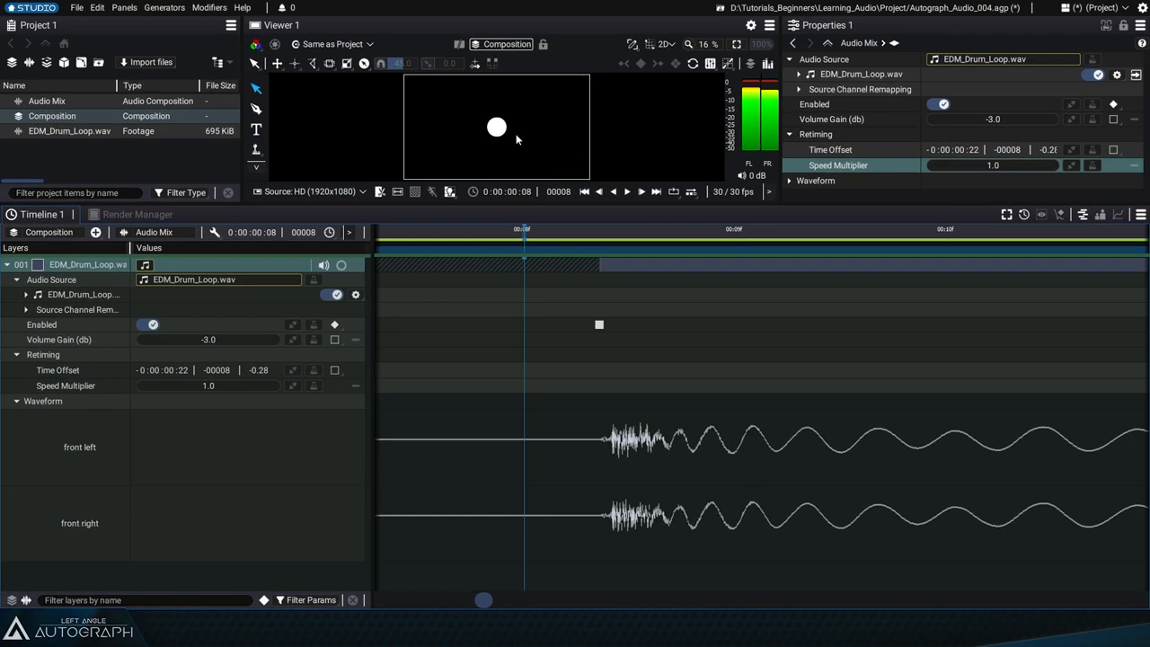
mouse_move(582, 242)
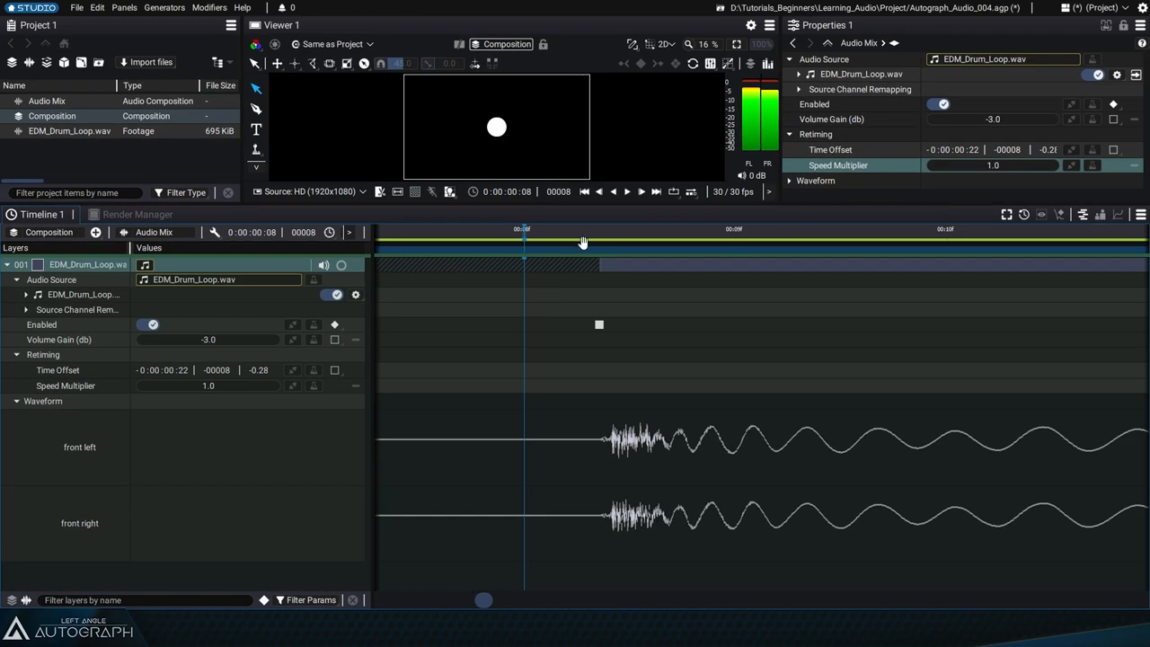